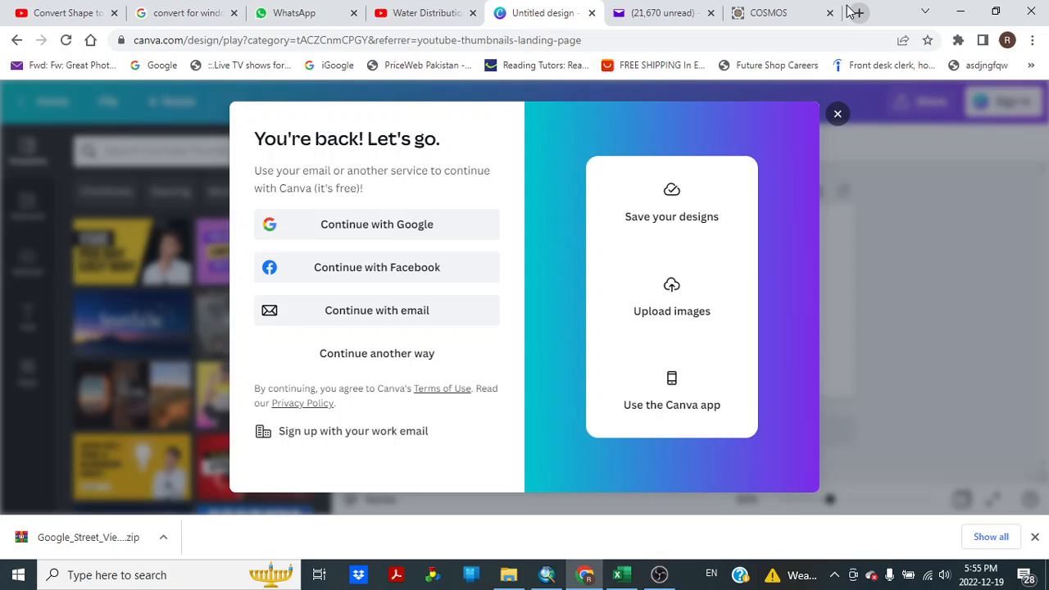
Step: Search 'google street view for arcmap' and open the SSP Innovations add-in download page
{"action": "left_click", "coordinate": [862, 12]}
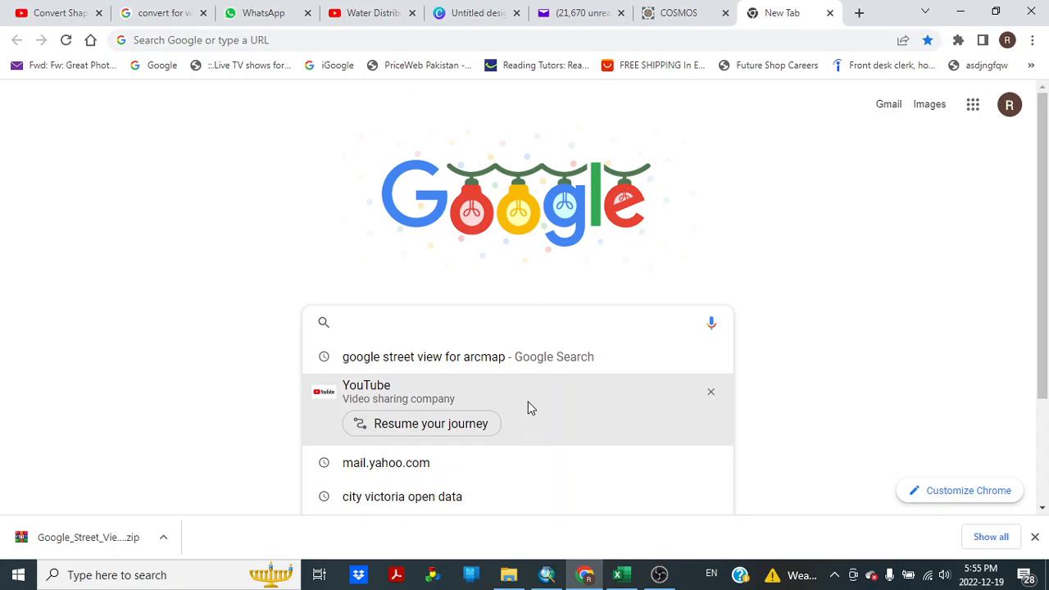
{"action": "left_click", "coordinate": [423, 357]}
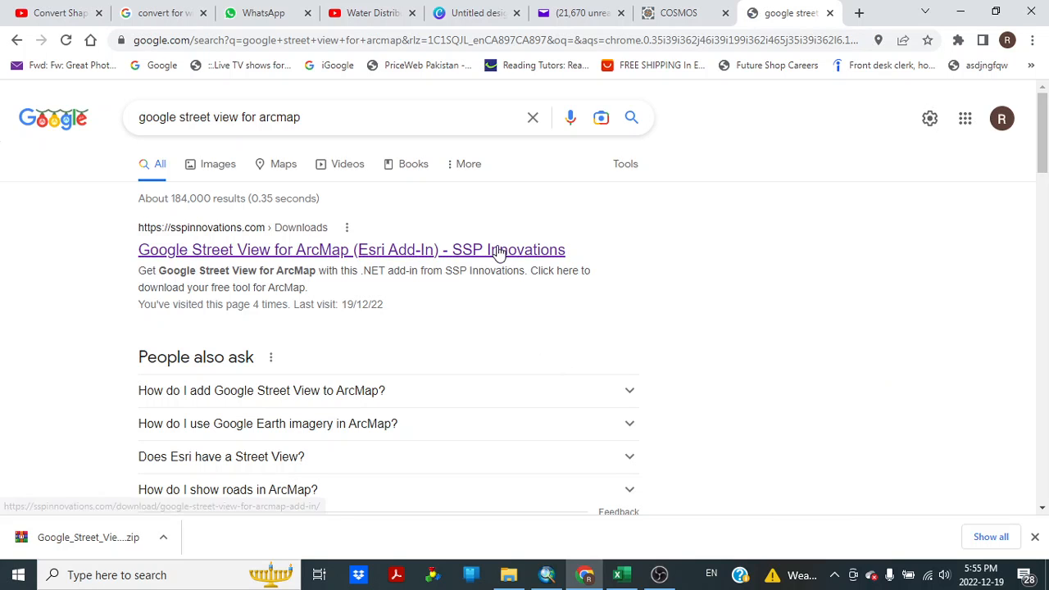
{"action": "left_click", "coordinate": [351, 249]}
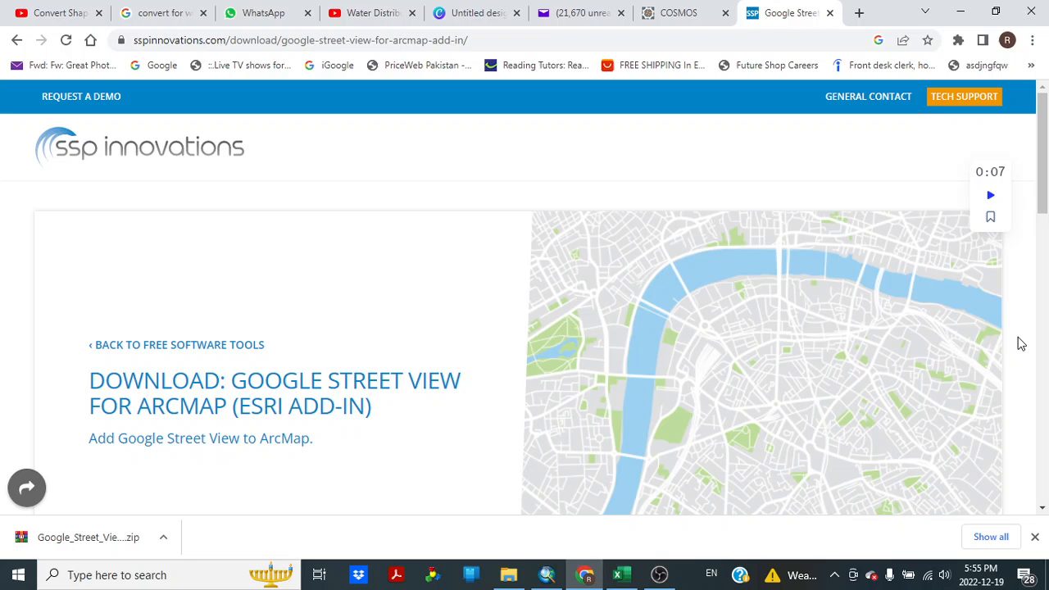
{"action": "scroll", "scroll_direction": "down", "scroll_amount": 3}
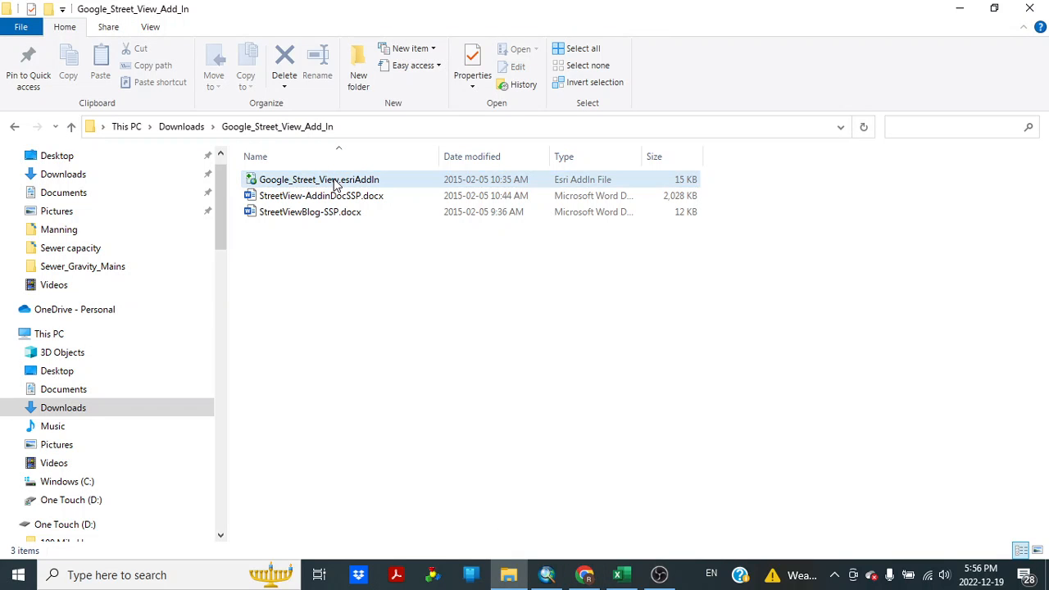
Step: Install Google_Street_View.esriAddIn, confirm the success message, and minimize File Explorer
{"action": "double_click", "coordinate": [331, 178]}
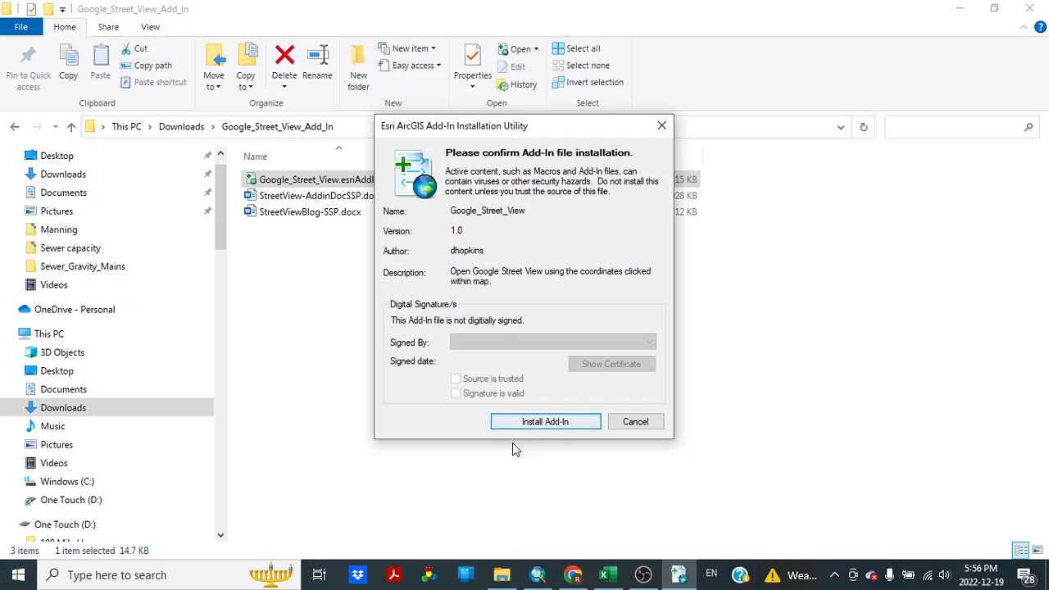
{"action": "left_click", "coordinate": [545, 421]}
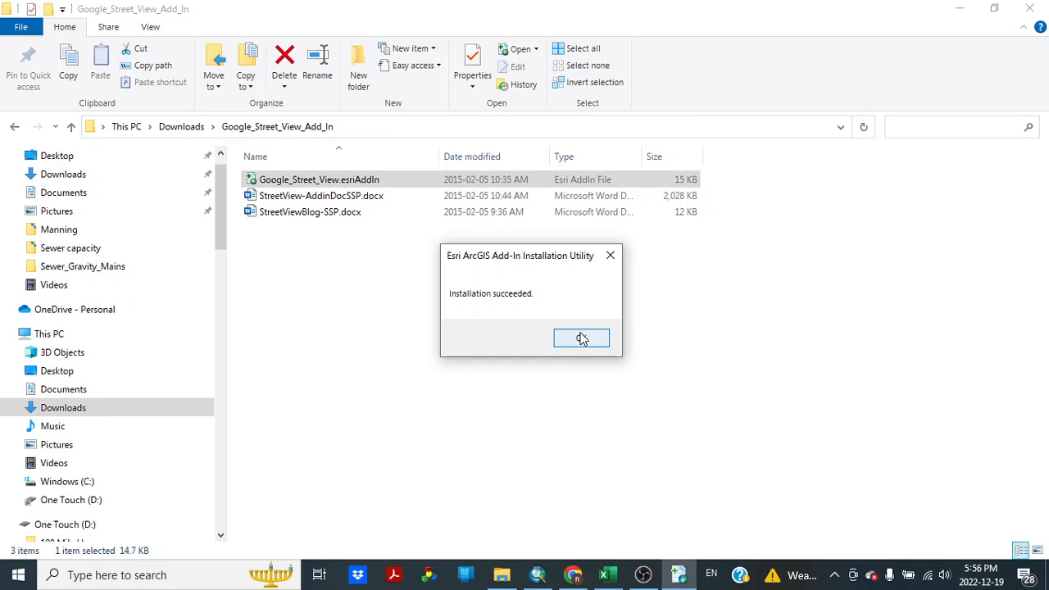
{"action": "left_click", "coordinate": [582, 338]}
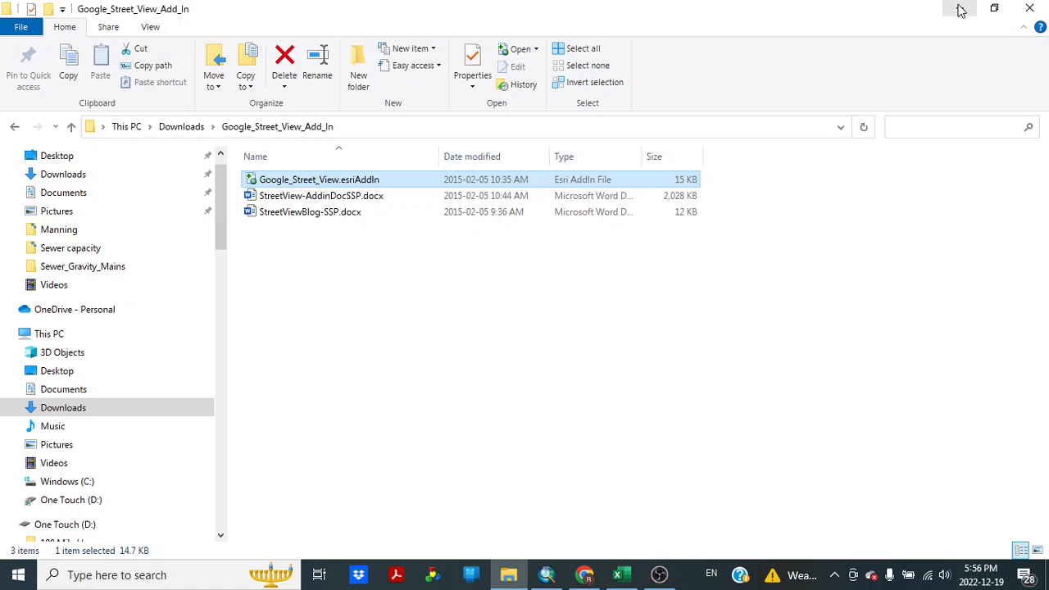
{"action": "left_click", "coordinate": [547, 575]}
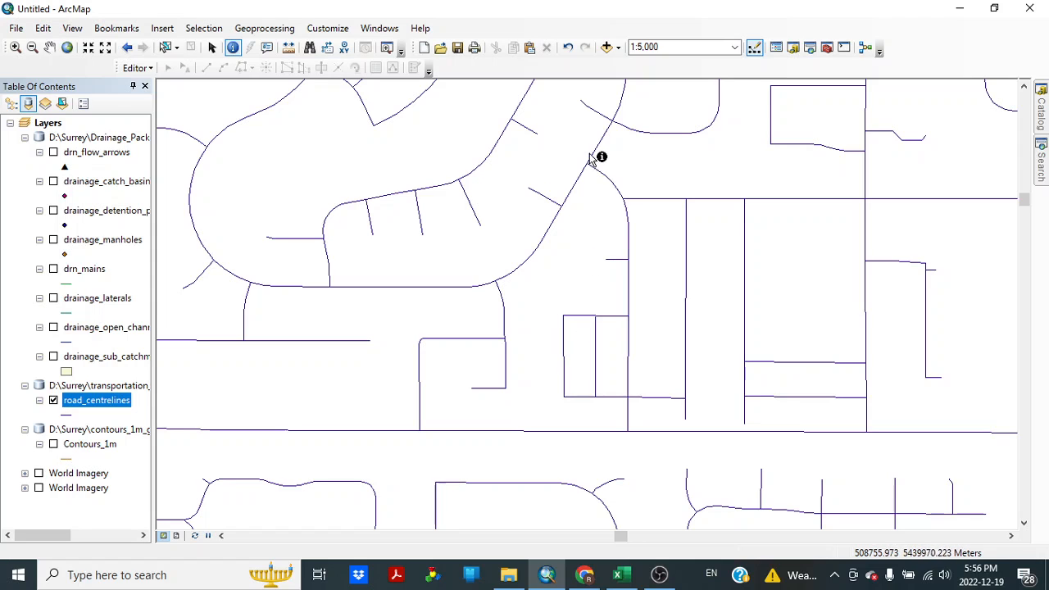
Step: Add the Imagery basemap via Add Basemap and close the coordinate system warning
{"action": "left_click", "coordinate": [620, 47]}
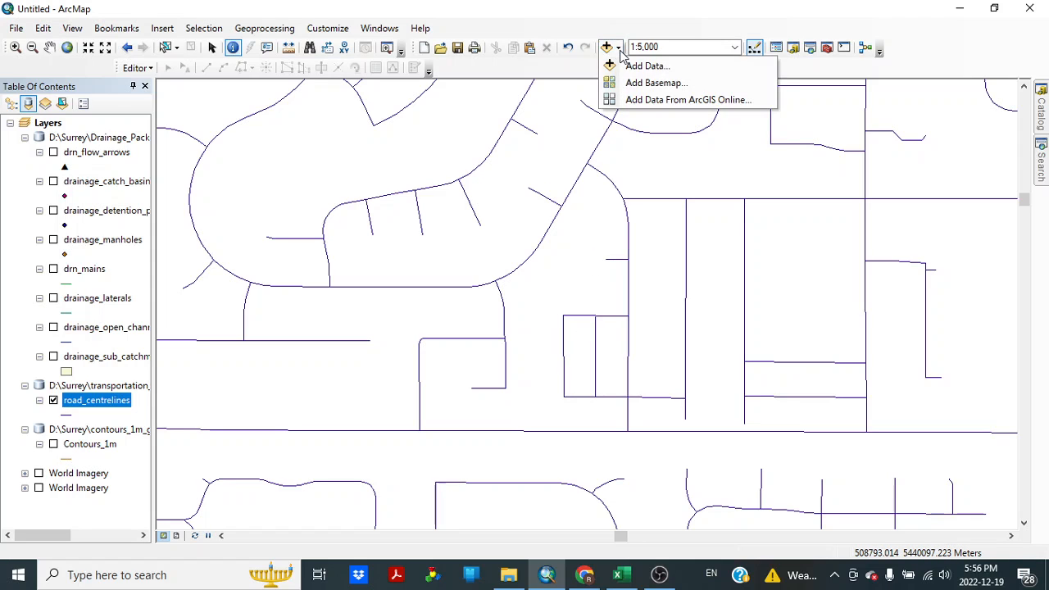
{"action": "left_click", "coordinate": [654, 82]}
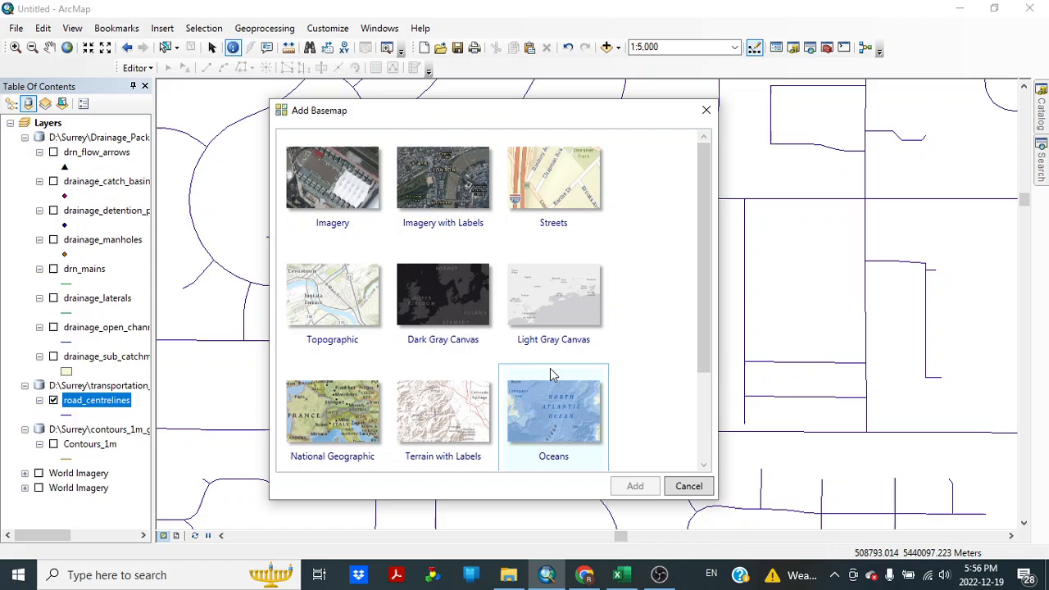
{"action": "left_click", "coordinate": [332, 178]}
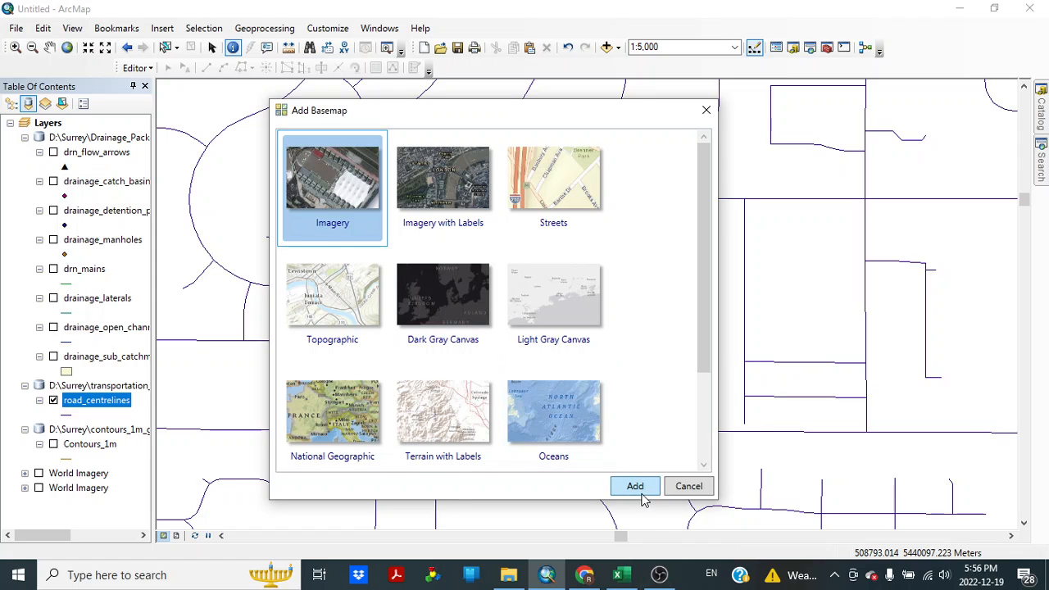
{"action": "left_click", "coordinate": [689, 486]}
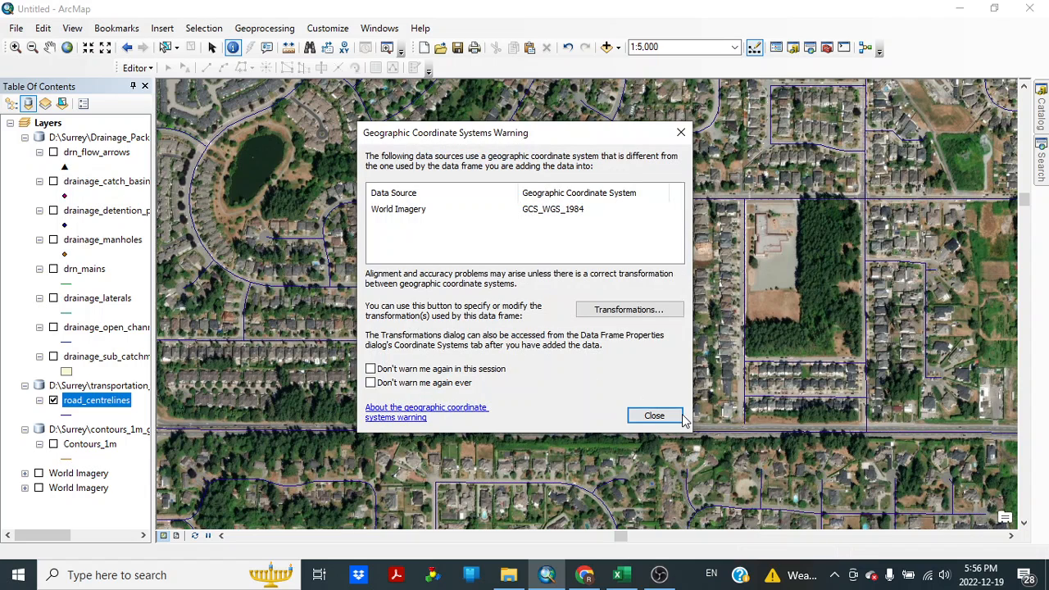
{"action": "left_click", "coordinate": [655, 416]}
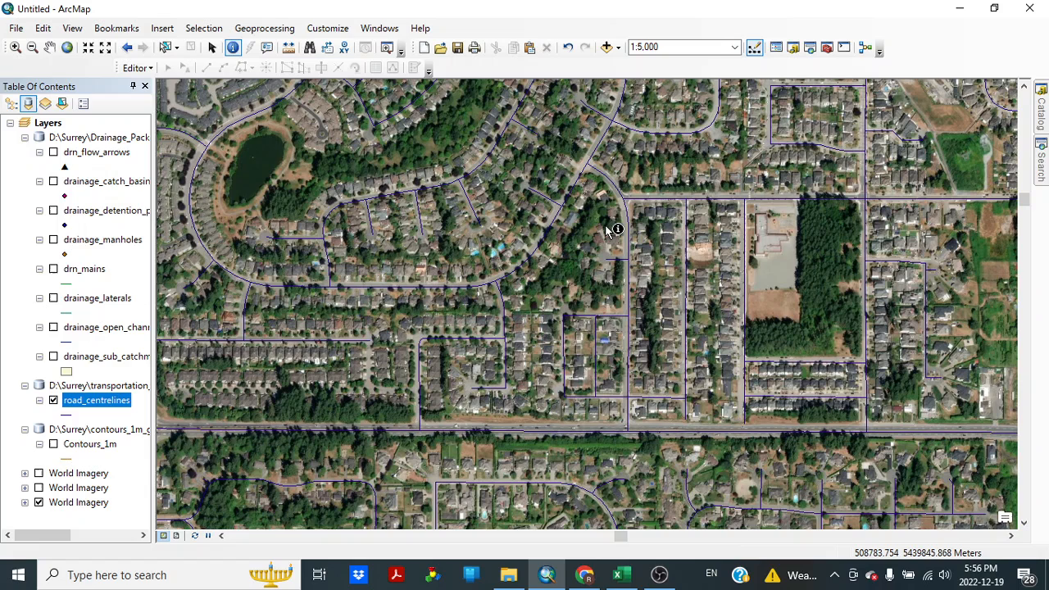
{"action": "mouse_move", "coordinate": [642, 236]}
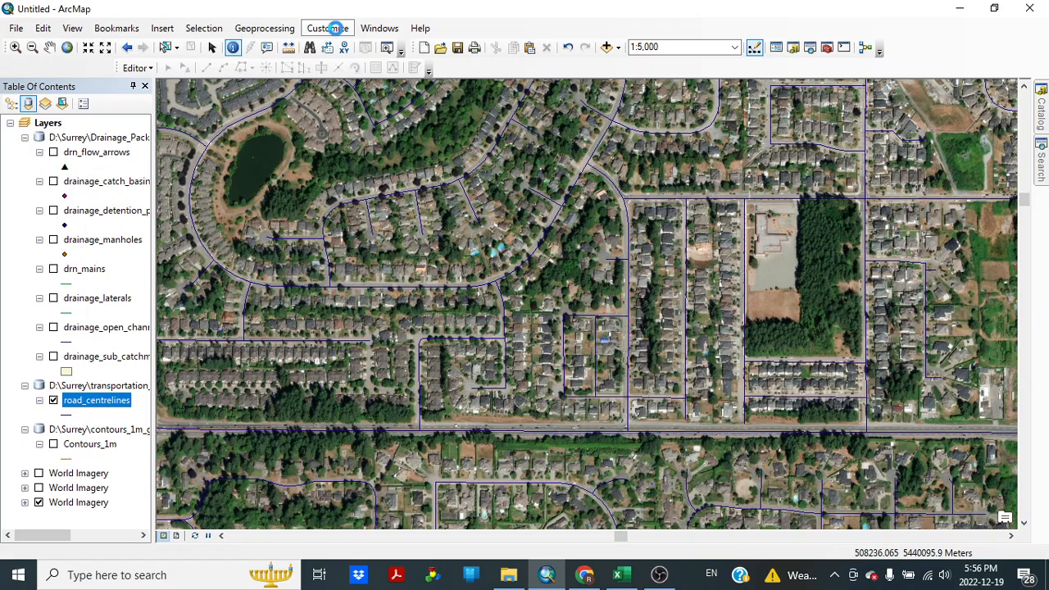
{"action": "left_click", "coordinate": [326, 27]}
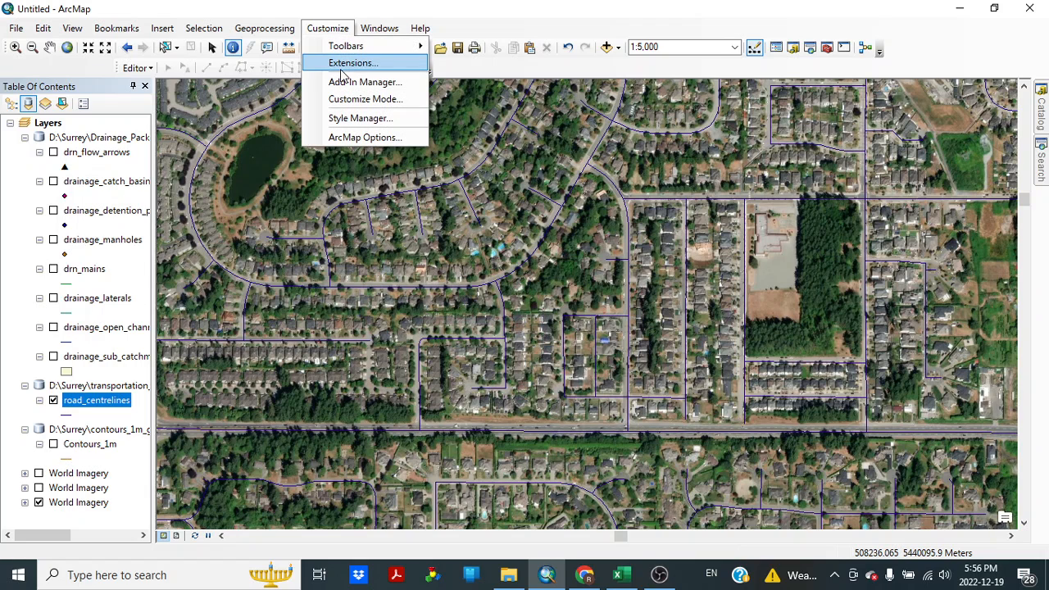
{"action": "left_click", "coordinate": [364, 81]}
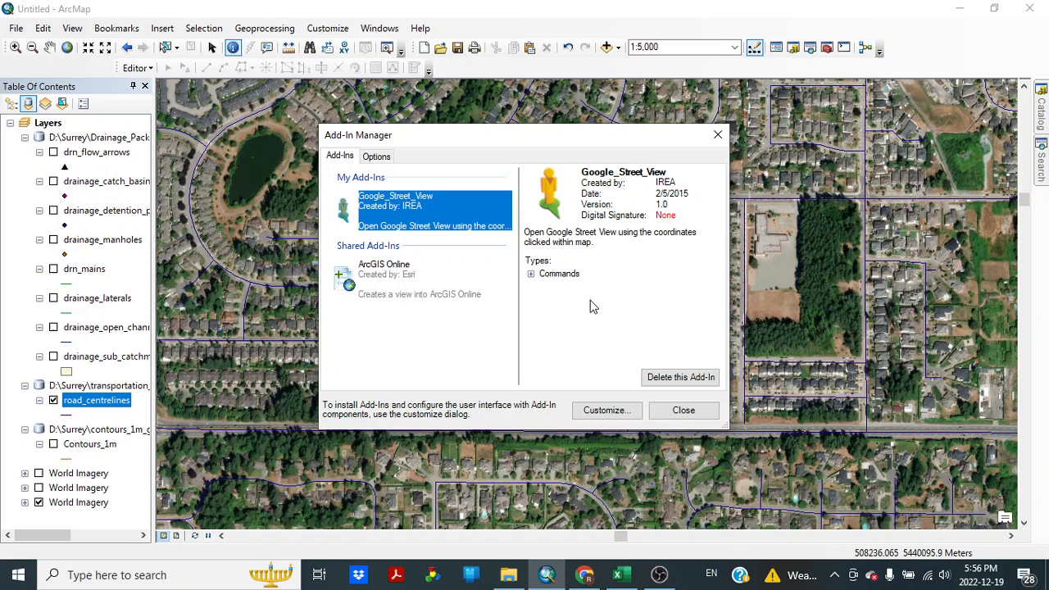
{"action": "mouse_move", "coordinate": [446, 228]}
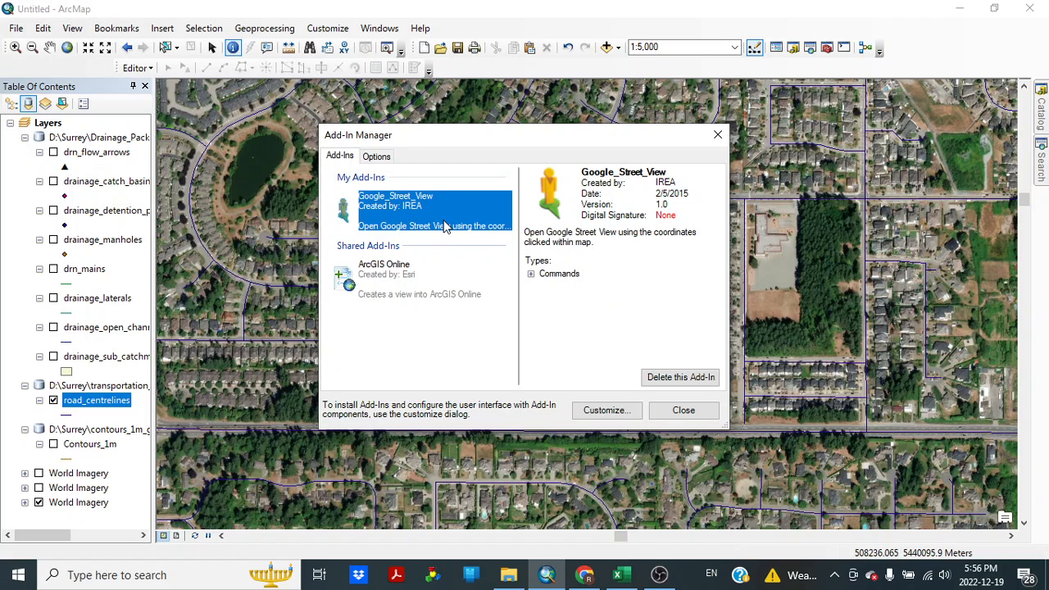
{"action": "mouse_move", "coordinate": [501, 273]}
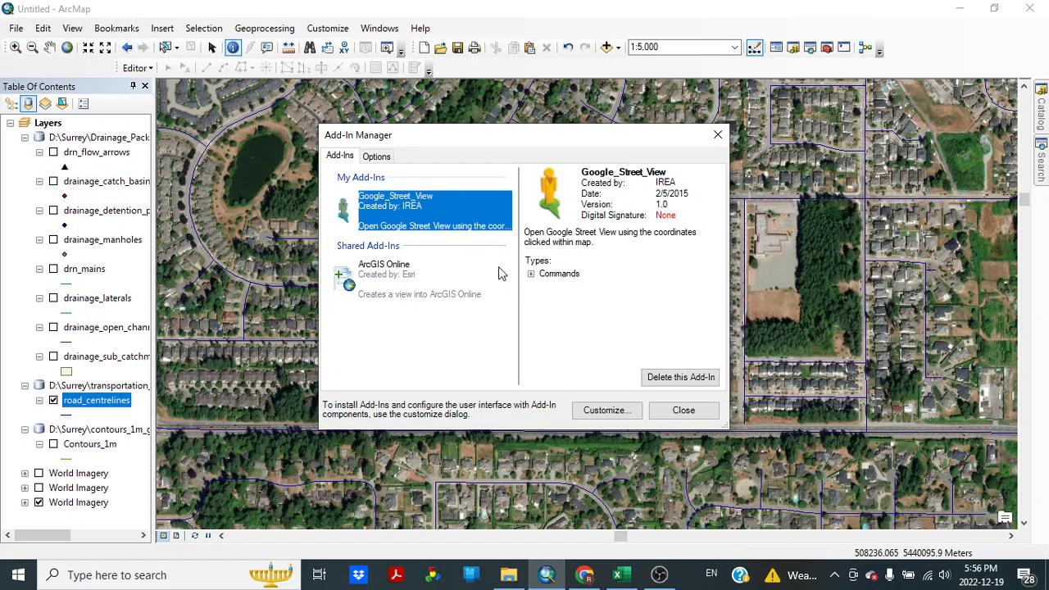
{"action": "left_click", "coordinate": [376, 156]}
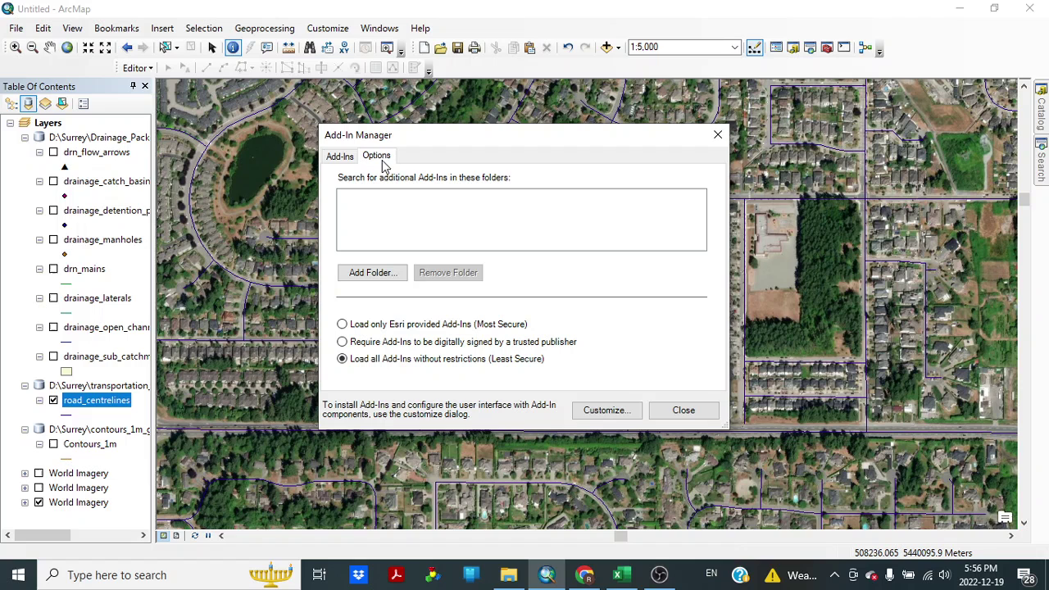
{"action": "left_click", "coordinate": [683, 410]}
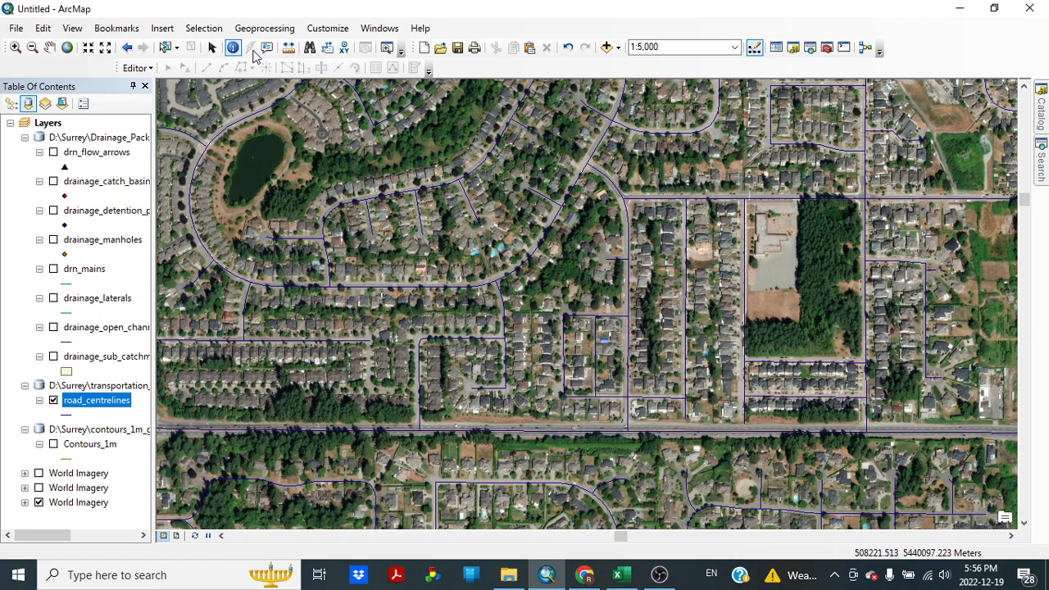
{"action": "left_click", "coordinate": [326, 27]}
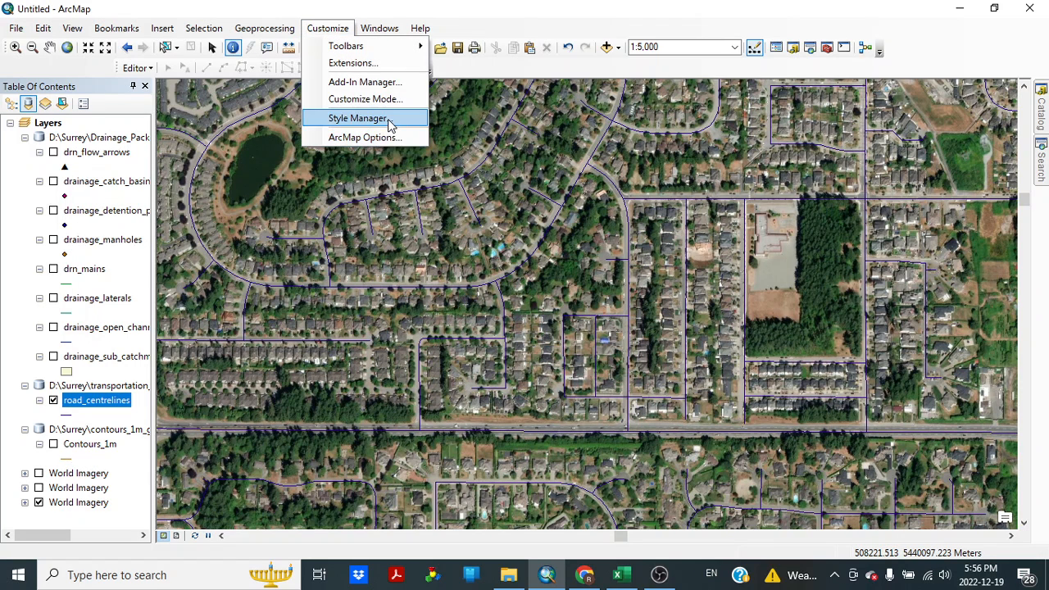
{"action": "mouse_move", "coordinate": [365, 98]}
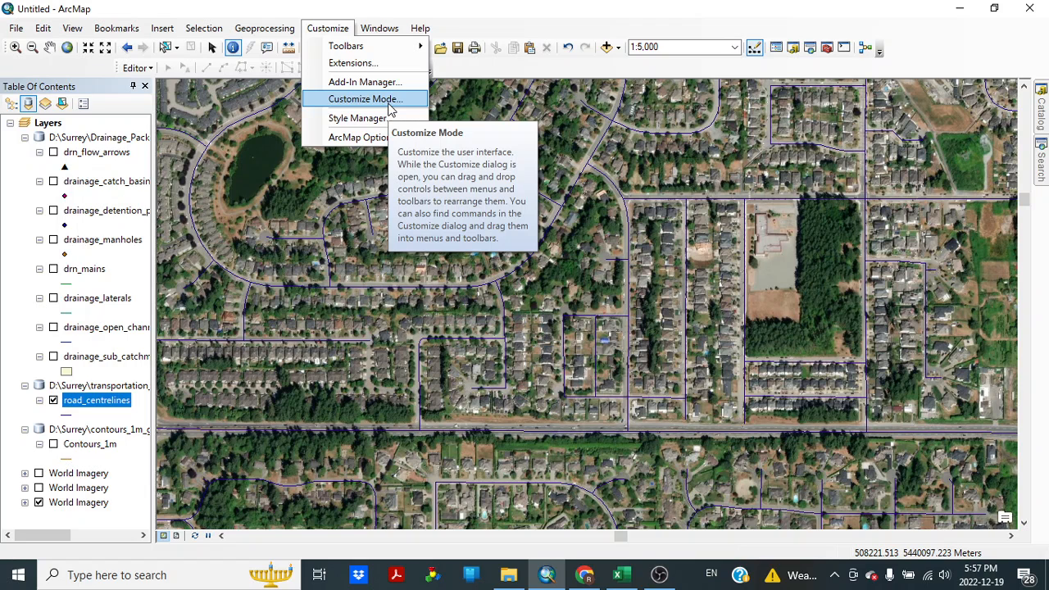
Step: In Customize mode, drag the Street View command from its category onto the toolbar
{"action": "left_click", "coordinate": [363, 98]}
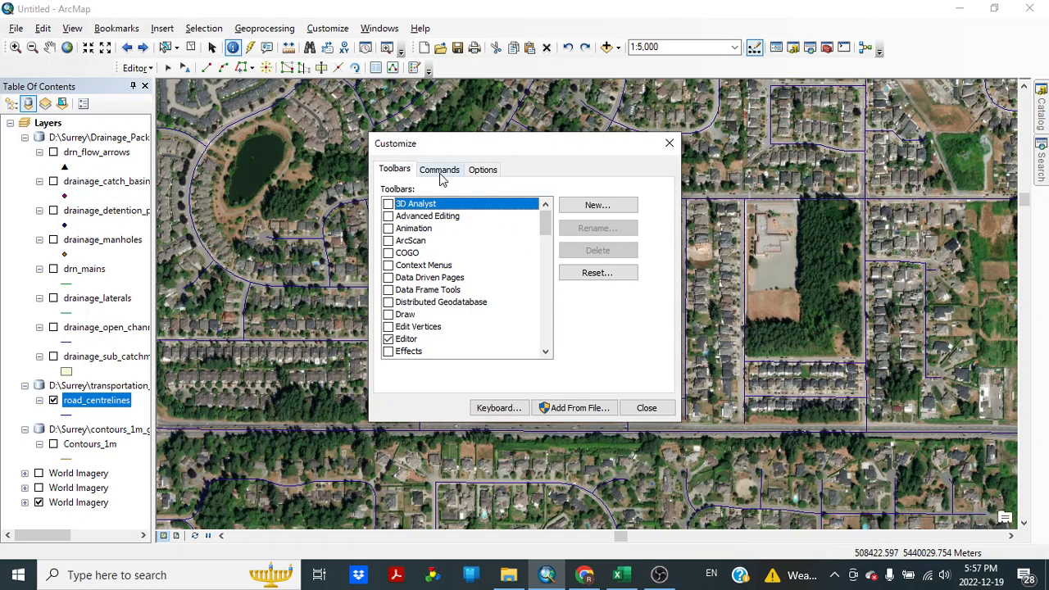
{"action": "left_click", "coordinate": [439, 170]}
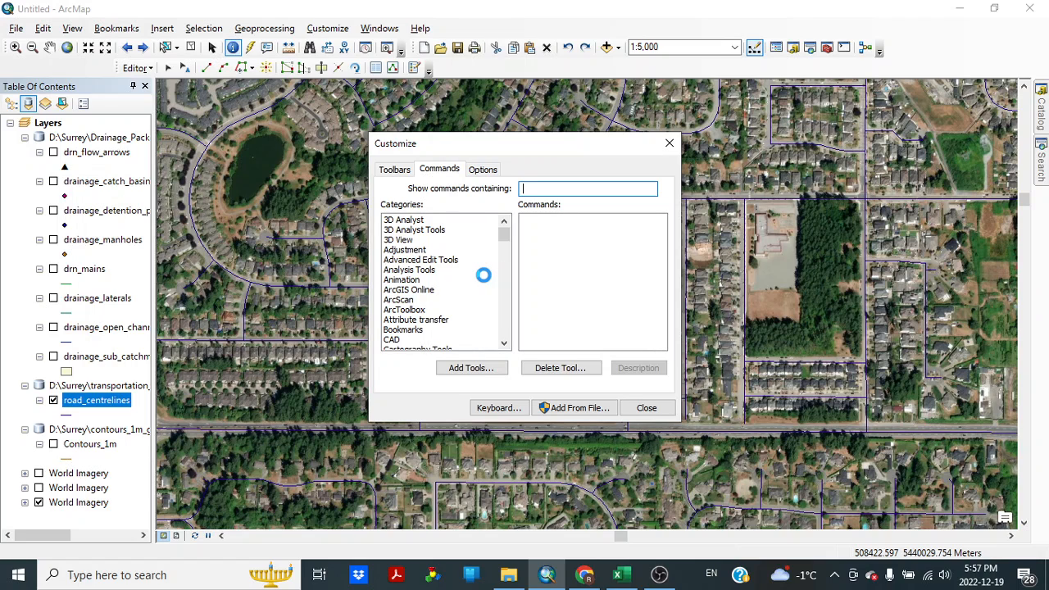
{"action": "left_click", "coordinate": [413, 219]}
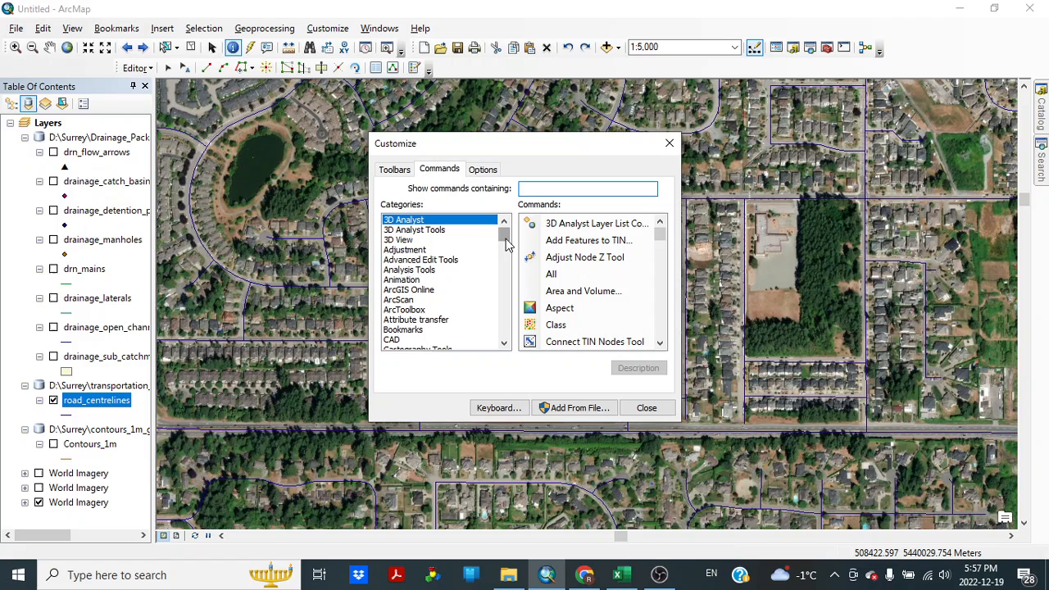
{"action": "scroll", "scroll_direction": "down", "scroll_amount": 3}
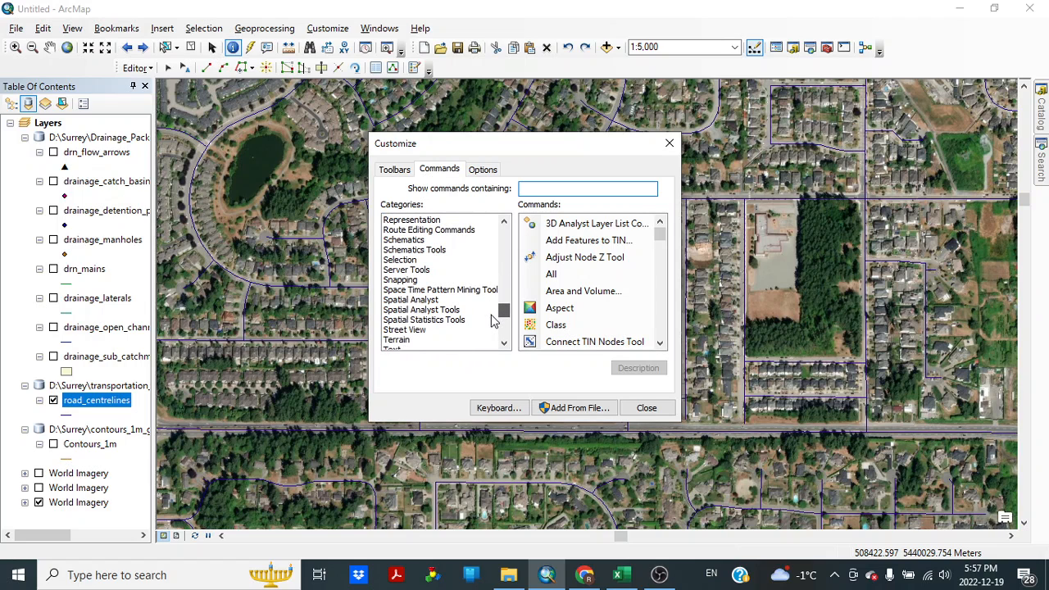
{"action": "left_click", "coordinate": [406, 329]}
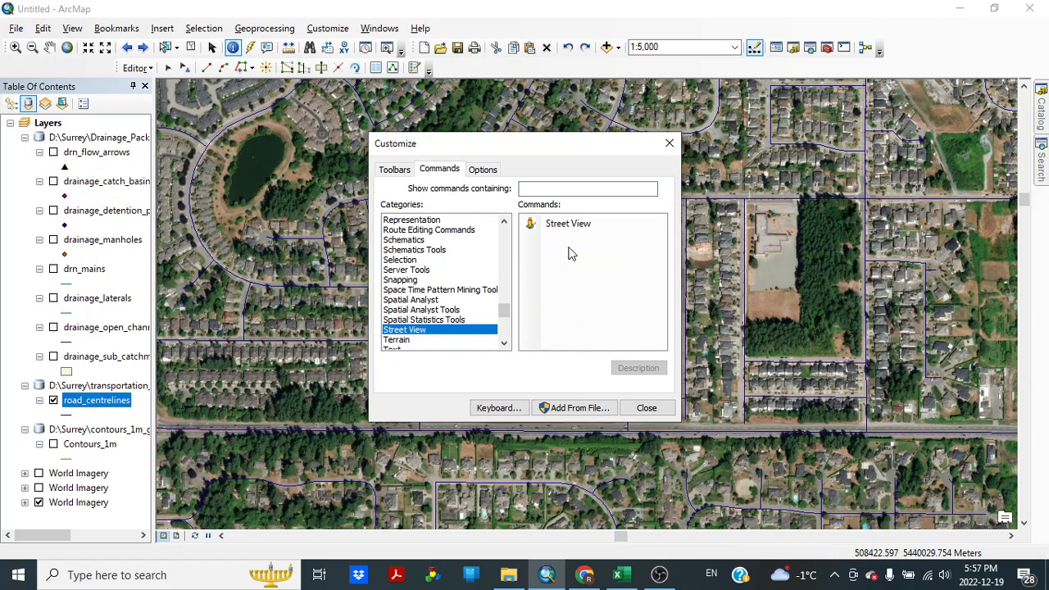
{"action": "left_click", "coordinate": [568, 223]}
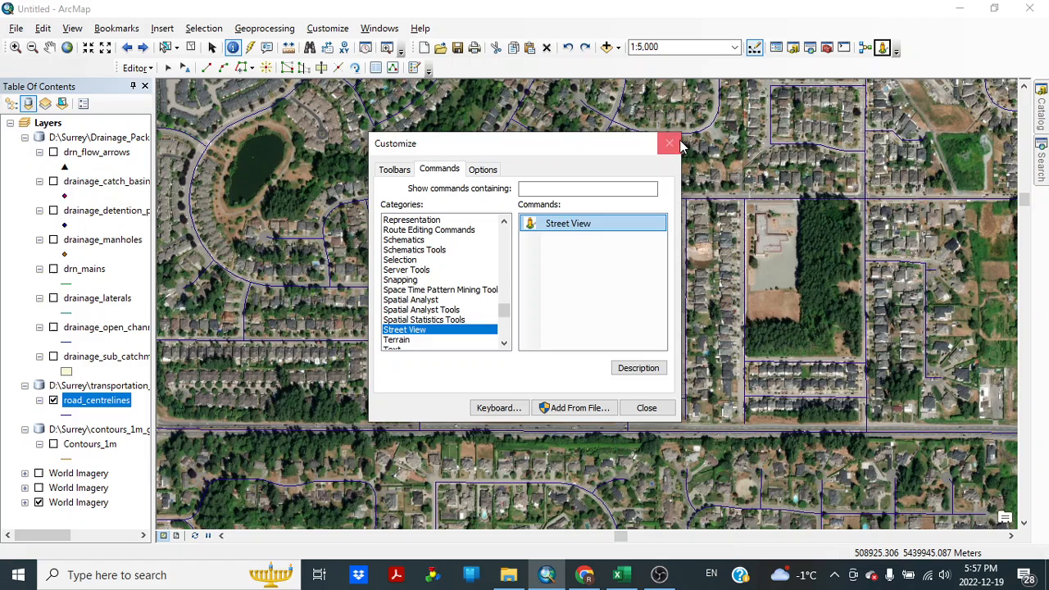
{"action": "left_click", "coordinate": [669, 143]}
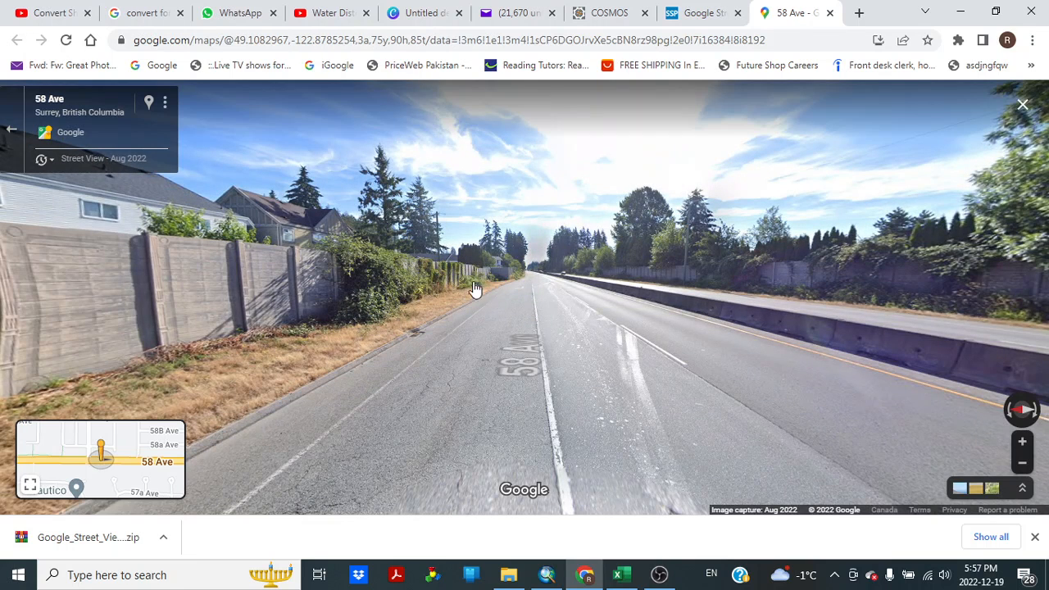
Step: View the August 2022 Street View imagery of 58 Ave, Surrey in Chrome
{"action": "left_click", "coordinate": [476, 287]}
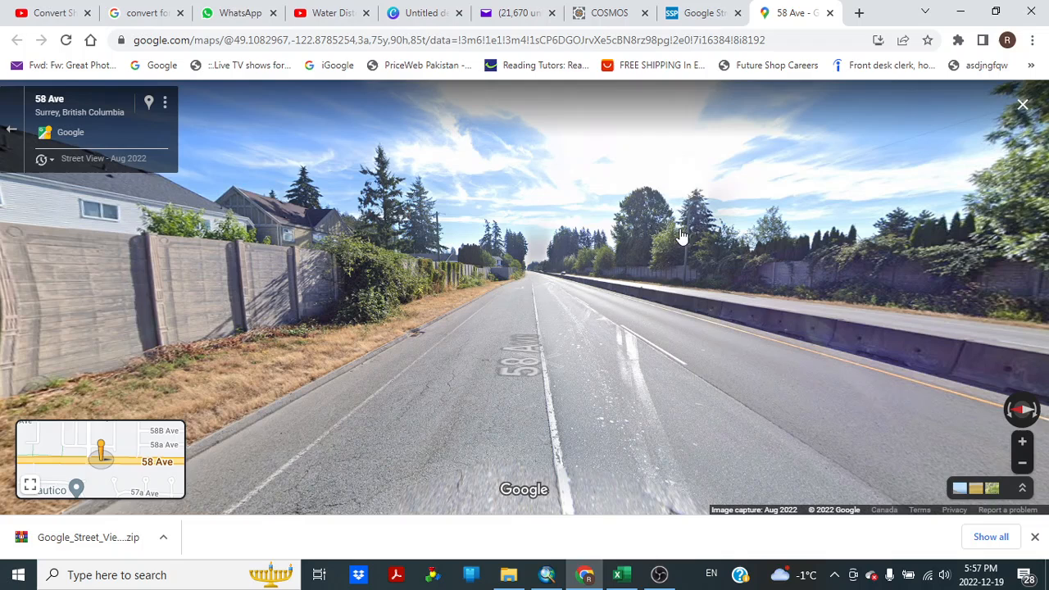
{"action": "mouse_move", "coordinate": [960, 11]}
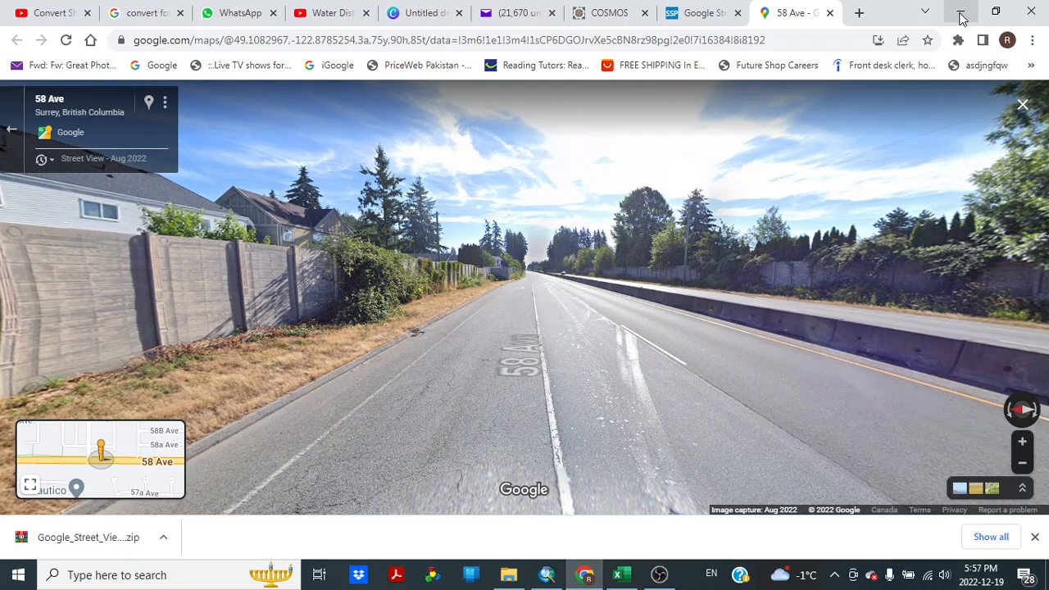